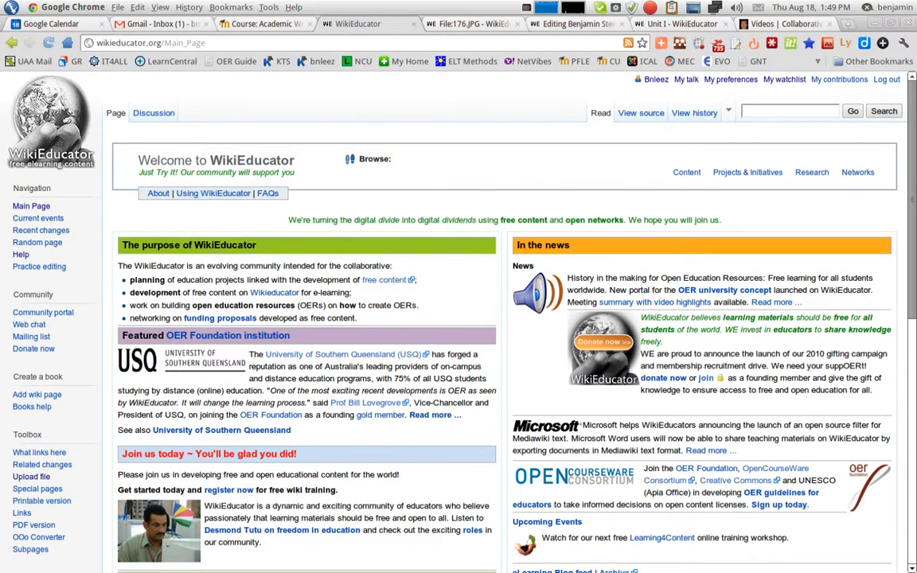
mouse_move(29, 477)
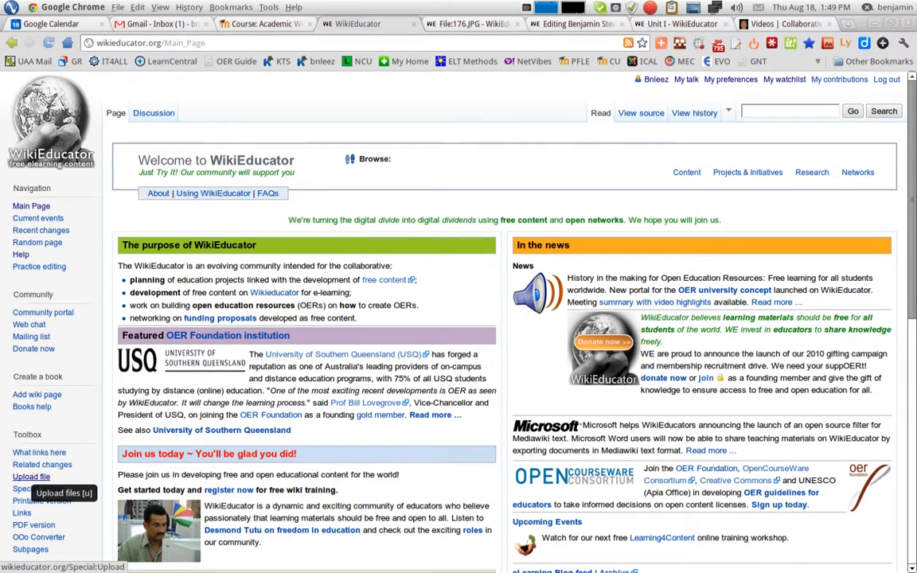
- Open the Upload file form from the Toolbox and bring up the file chooser
left_click(29, 477)
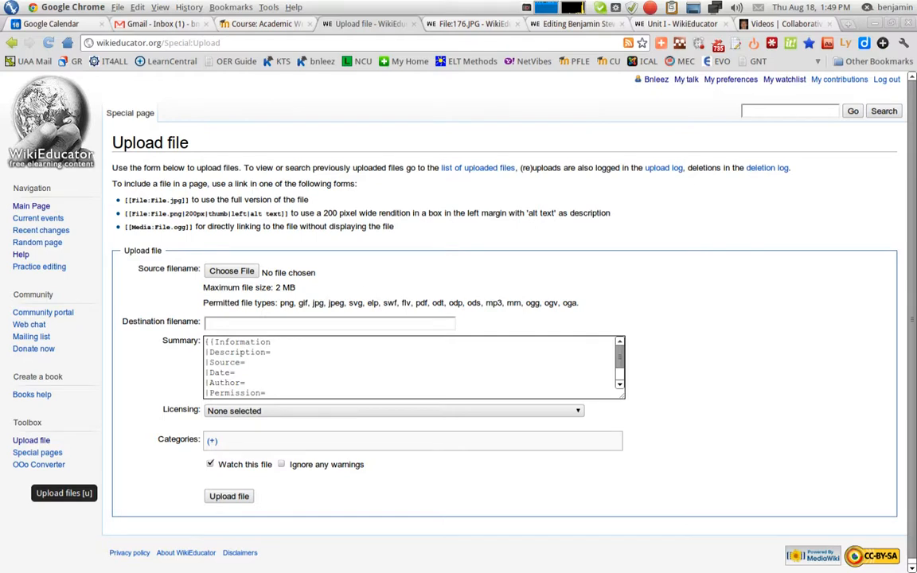
left_click(231, 271)
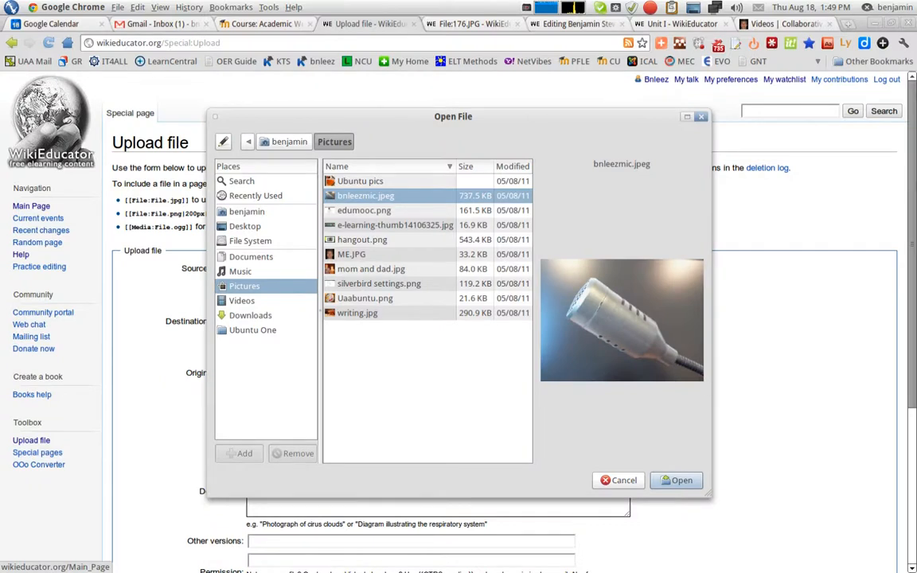
- Attach bnleezmic.jpeg as the upload, saved as Bnleezmic2.jpeg
left_click(676, 479)
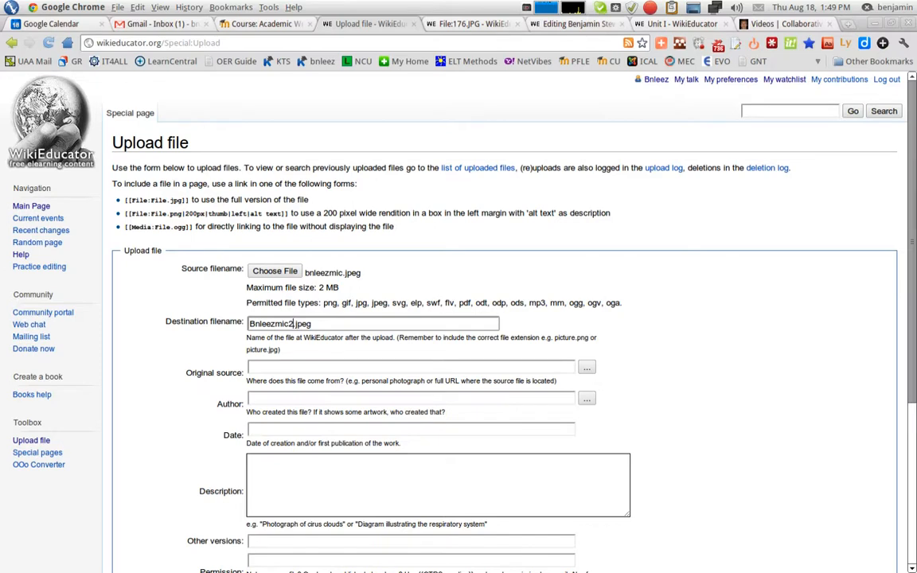
- Enter 'personal photograph' as the original source and submit the upload
type("personal photograph")
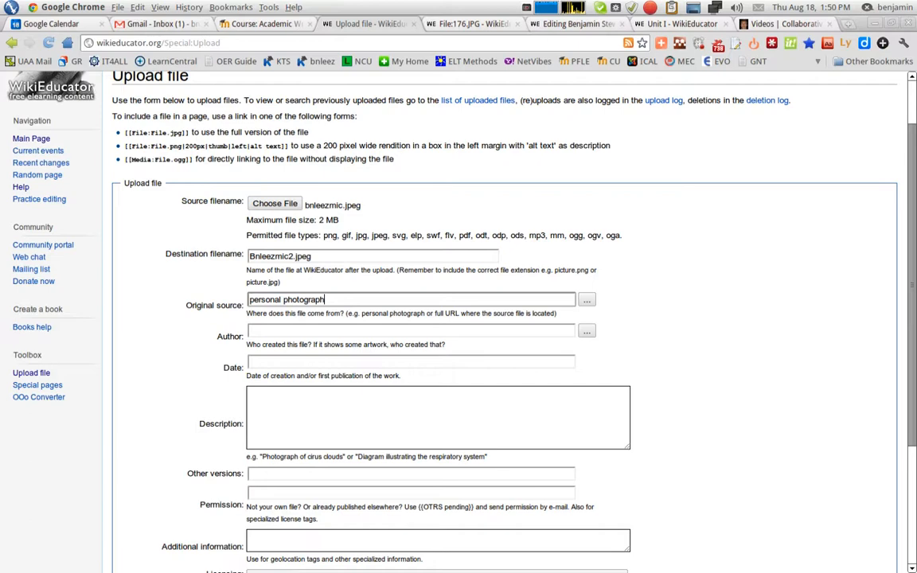
scroll("down", 3)
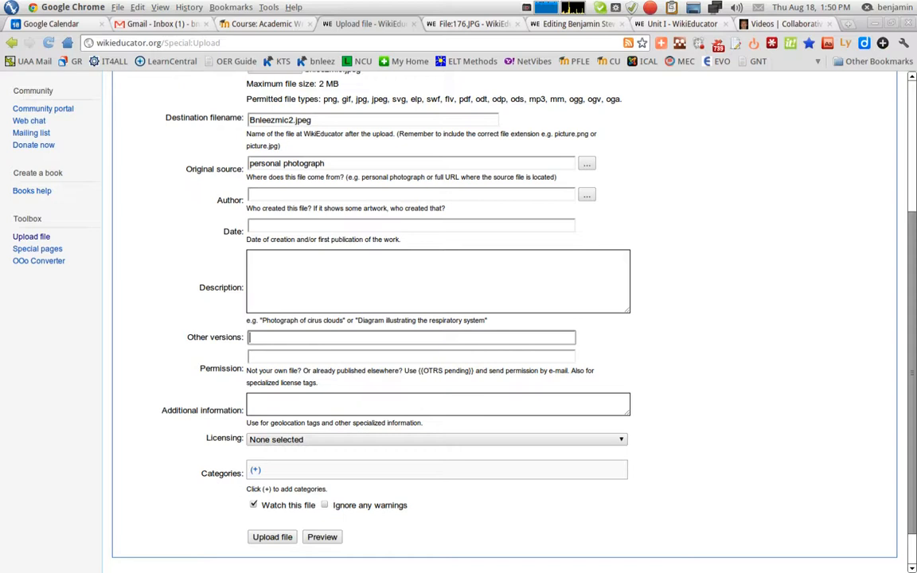
left_click(432, 438)
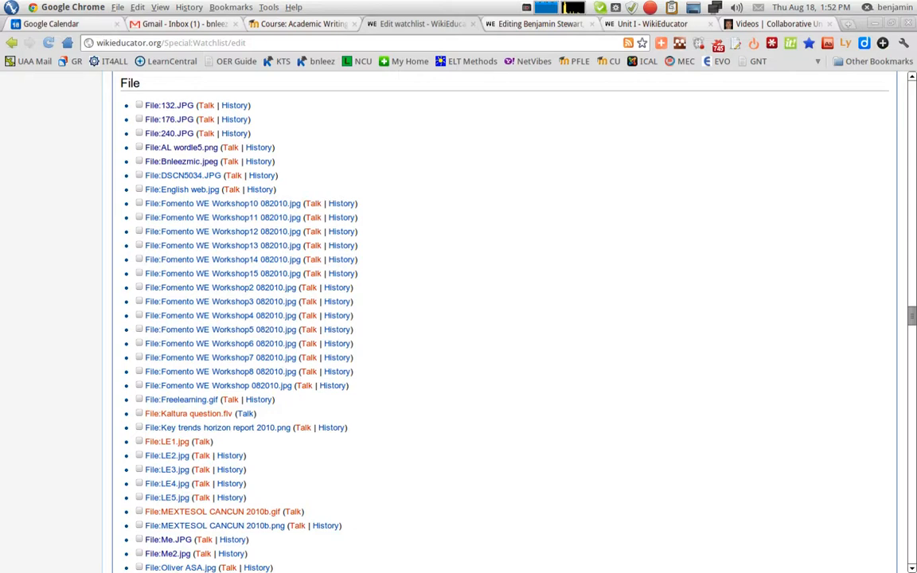
- Open the File:176.JPG page from the watchlist's File section
left_click(165, 118)
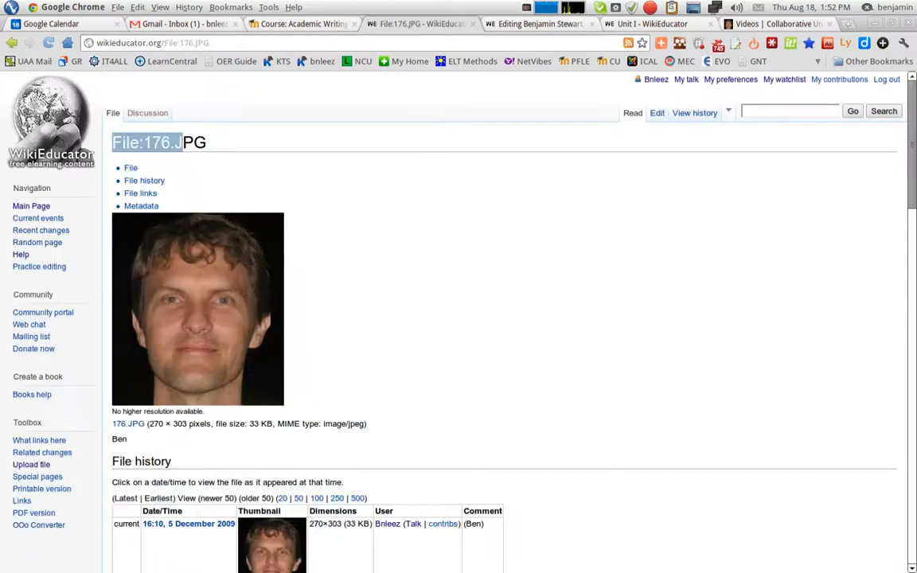